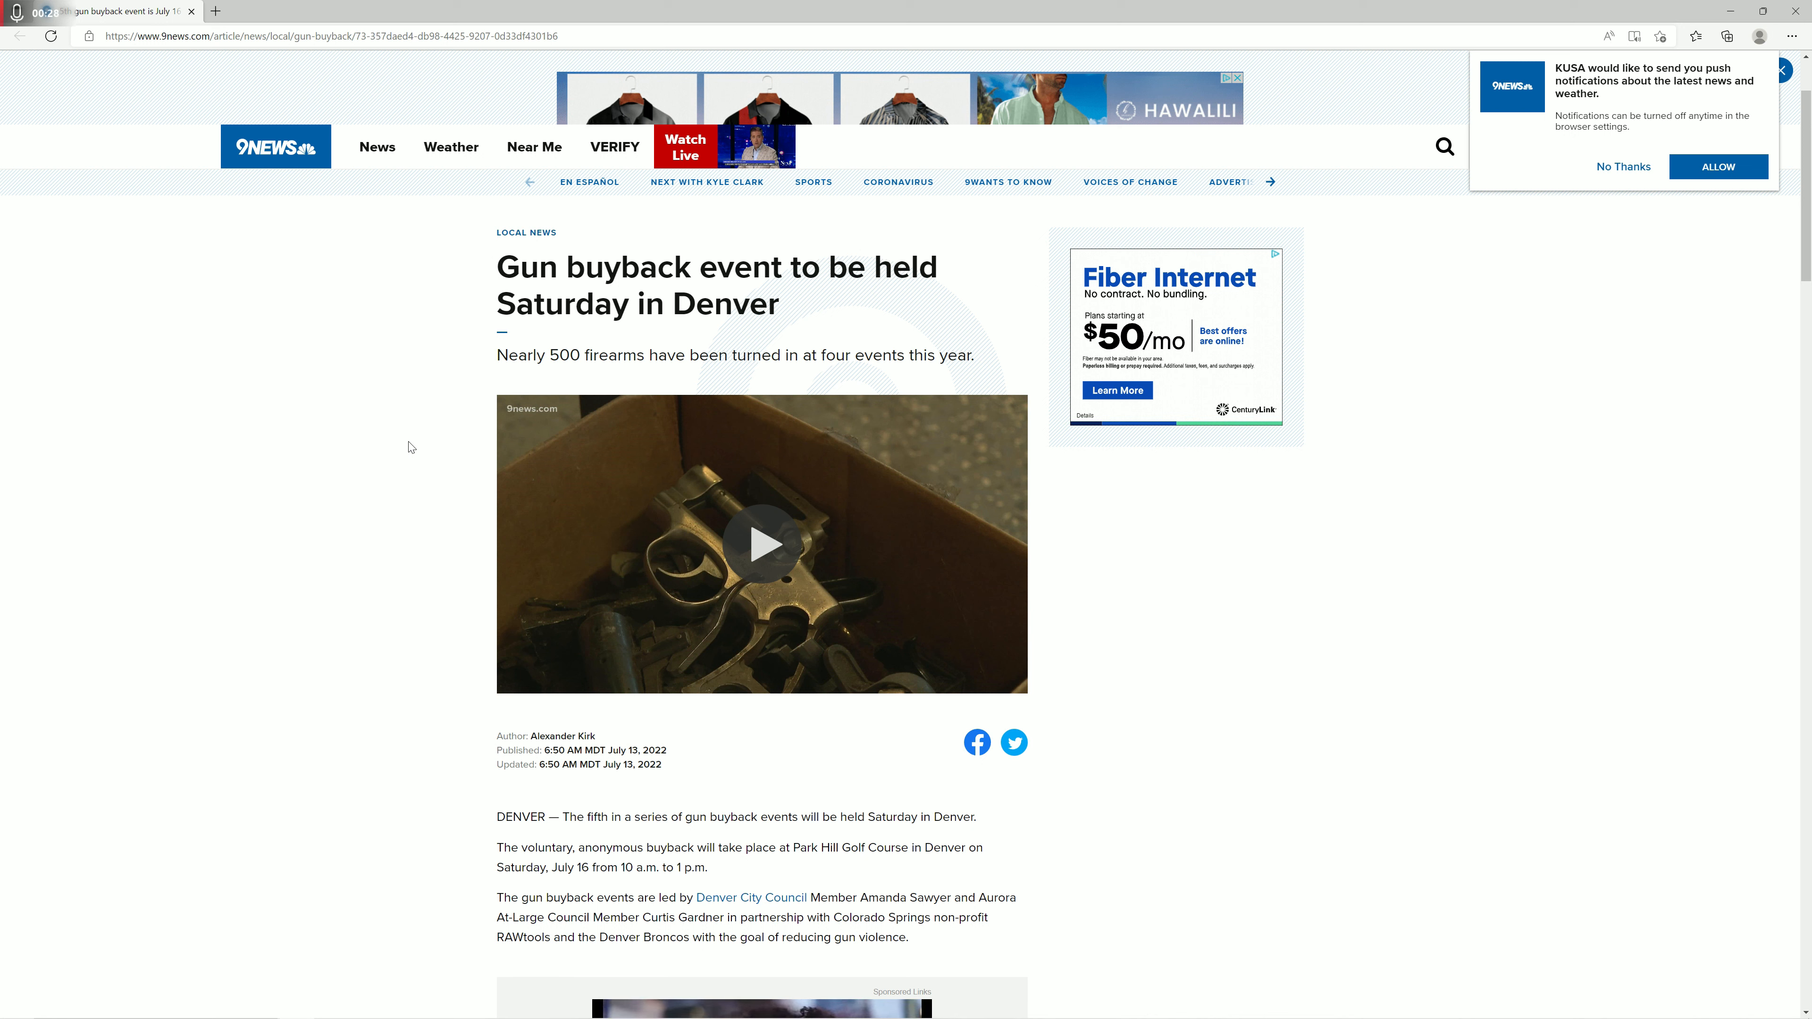
pyautogui.moveTo(508, 389)
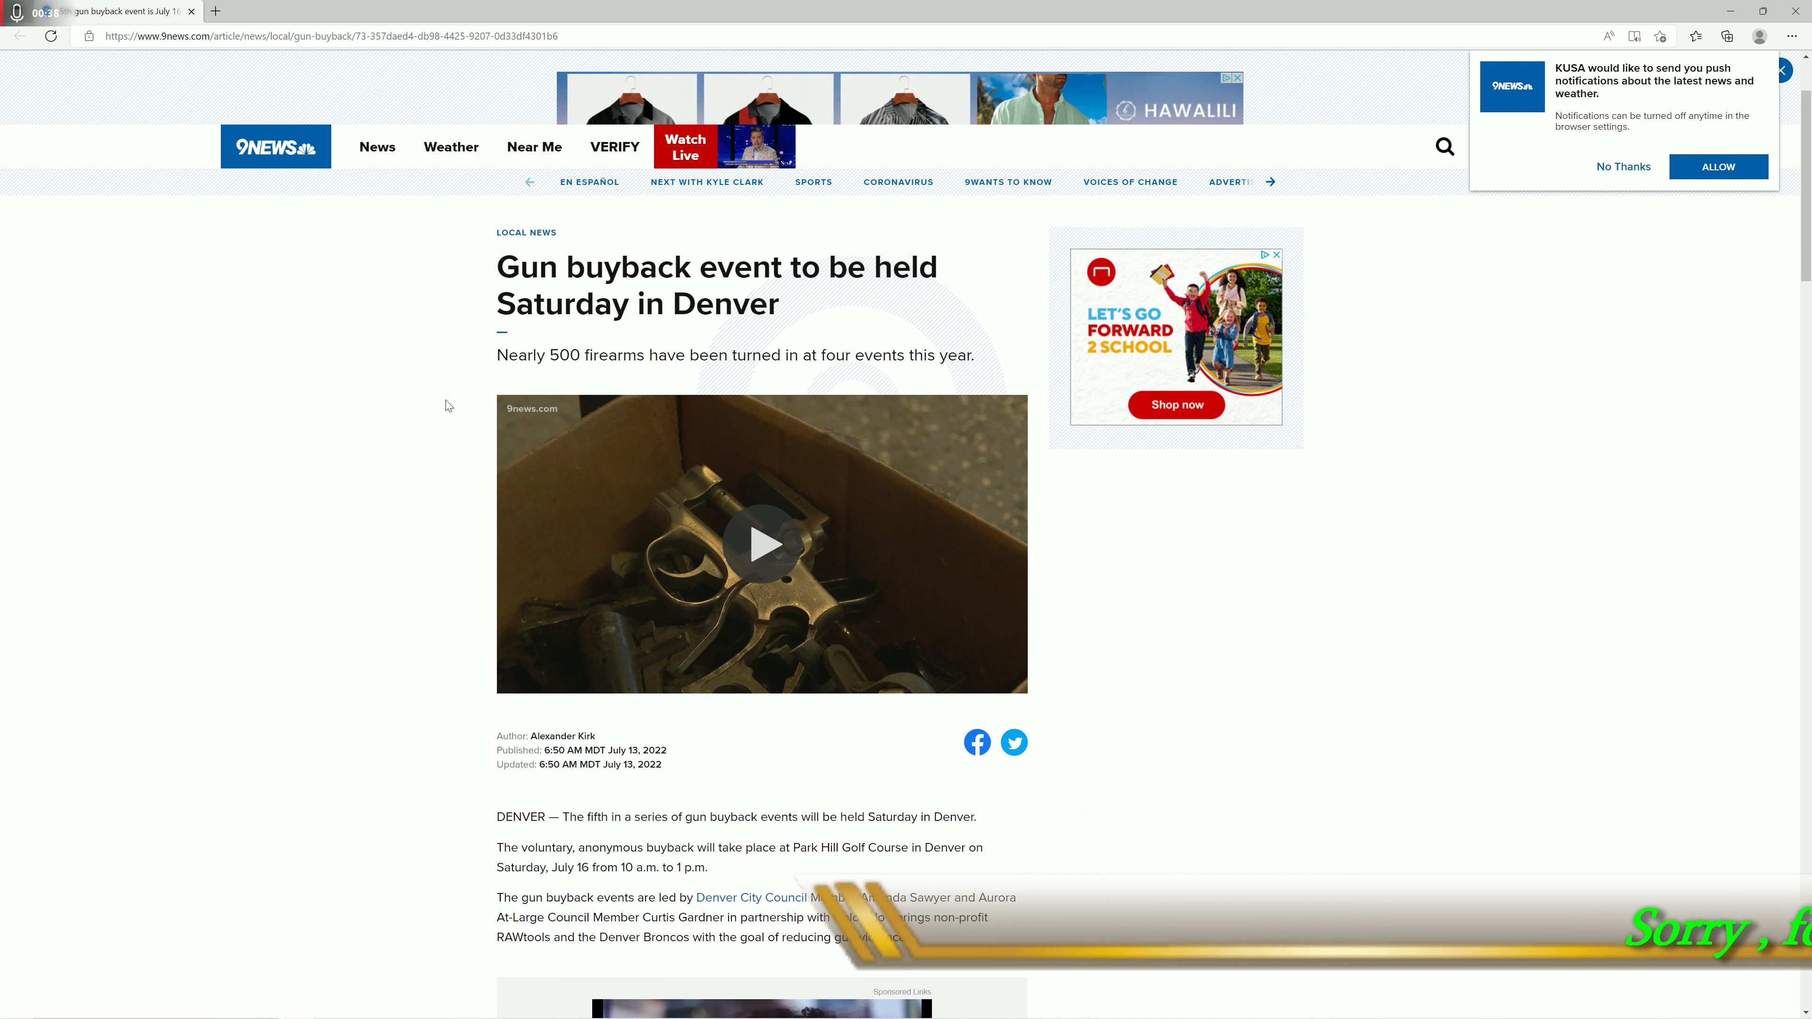
pyautogui.moveTo(480, 370)
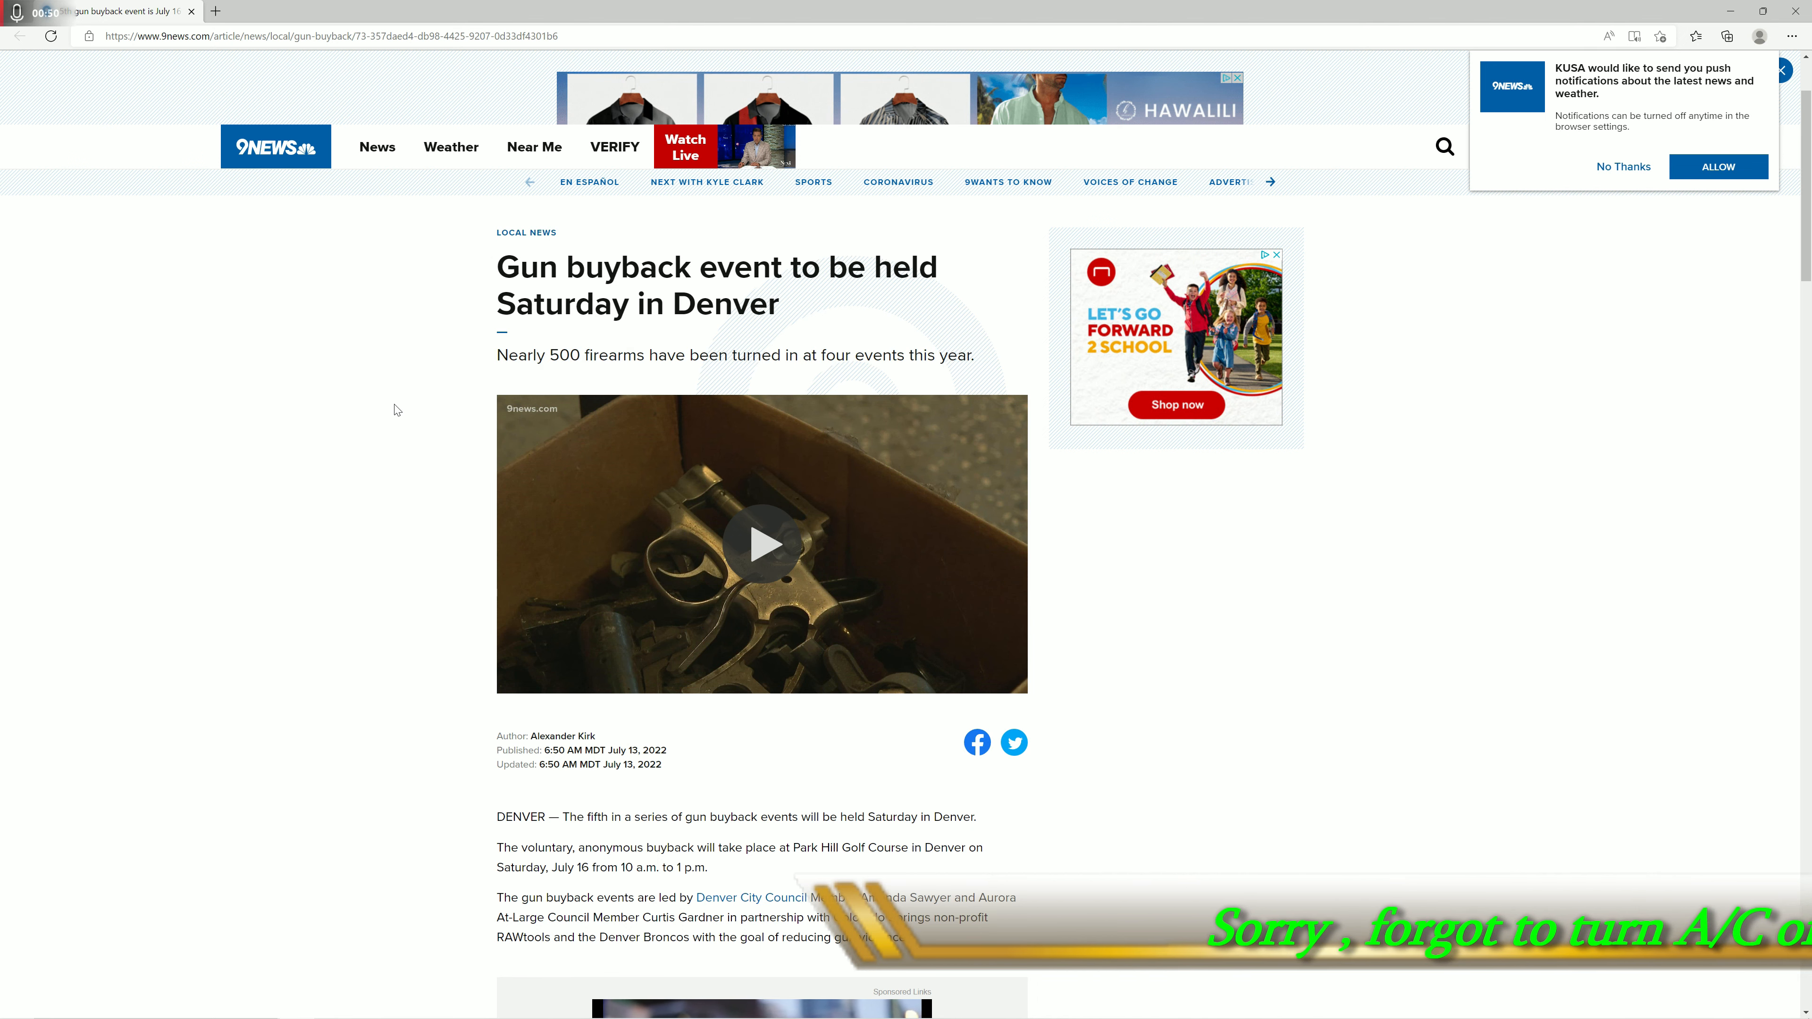
# - Scroll past the video to the paragraphs giving the event's location, date and drive-through drop-off
pyautogui.scroll(-3)
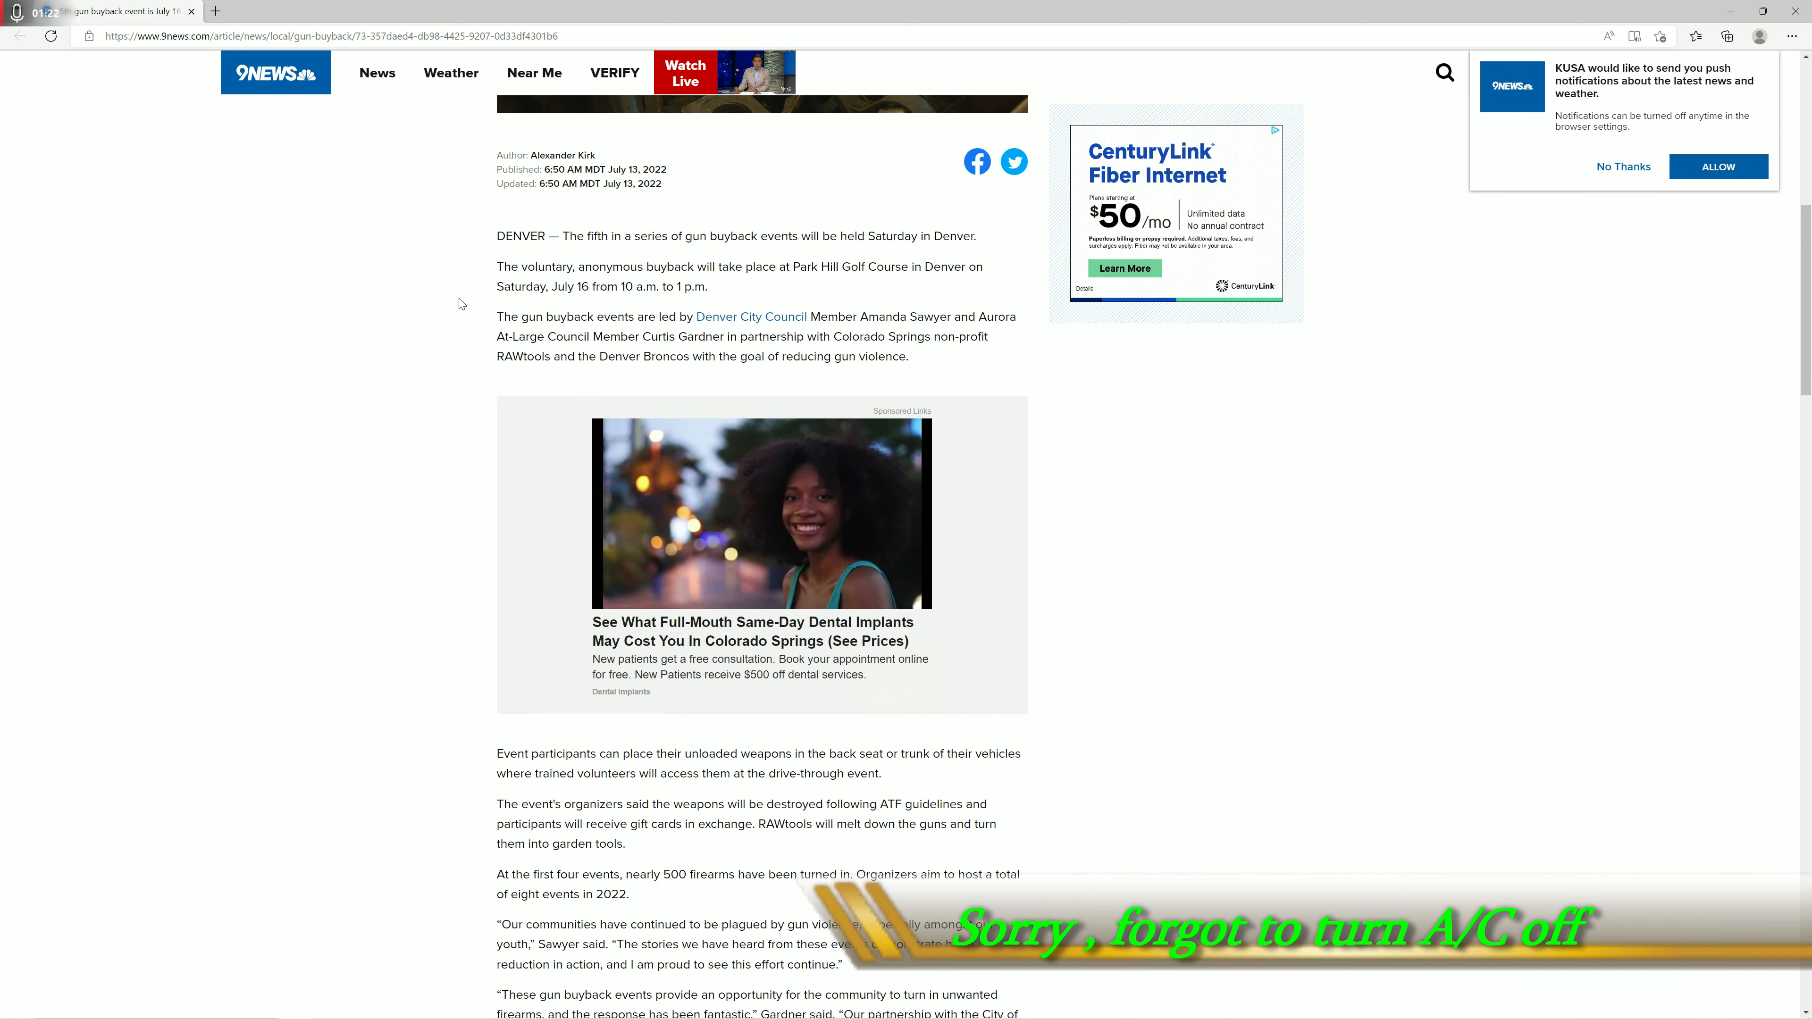
pyautogui.scroll(-3)
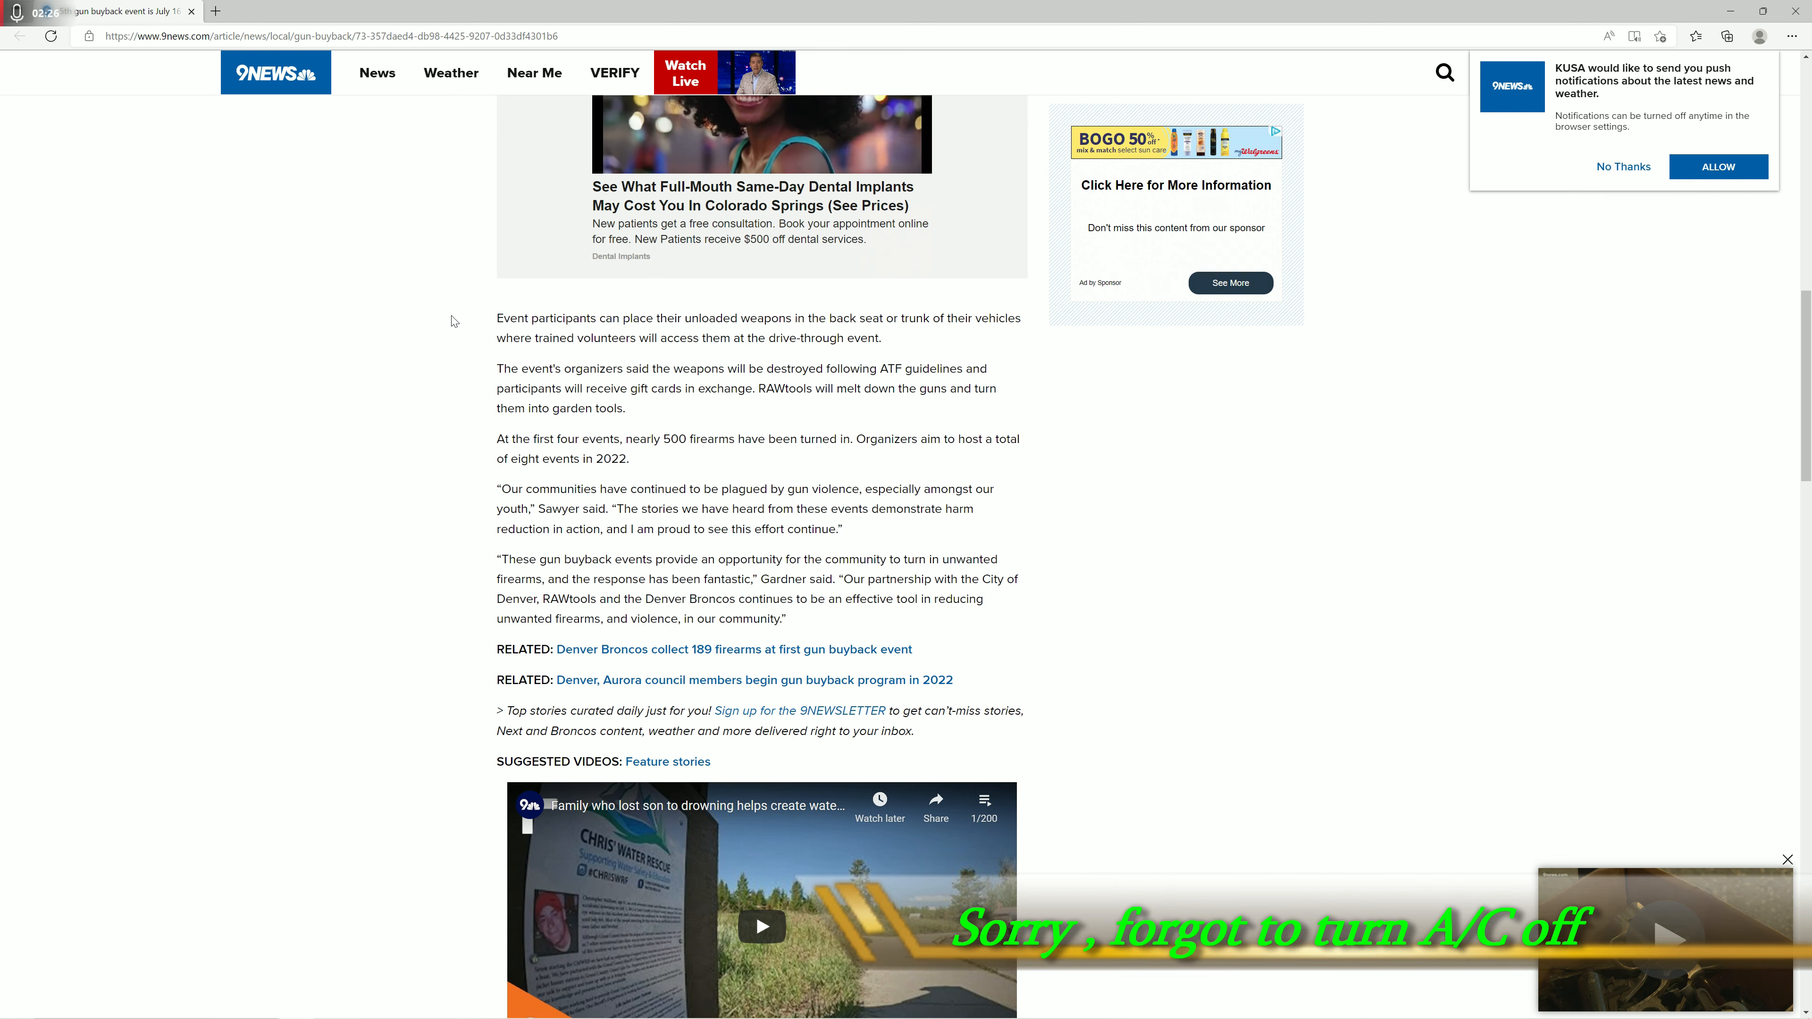
pyautogui.scroll(-3)
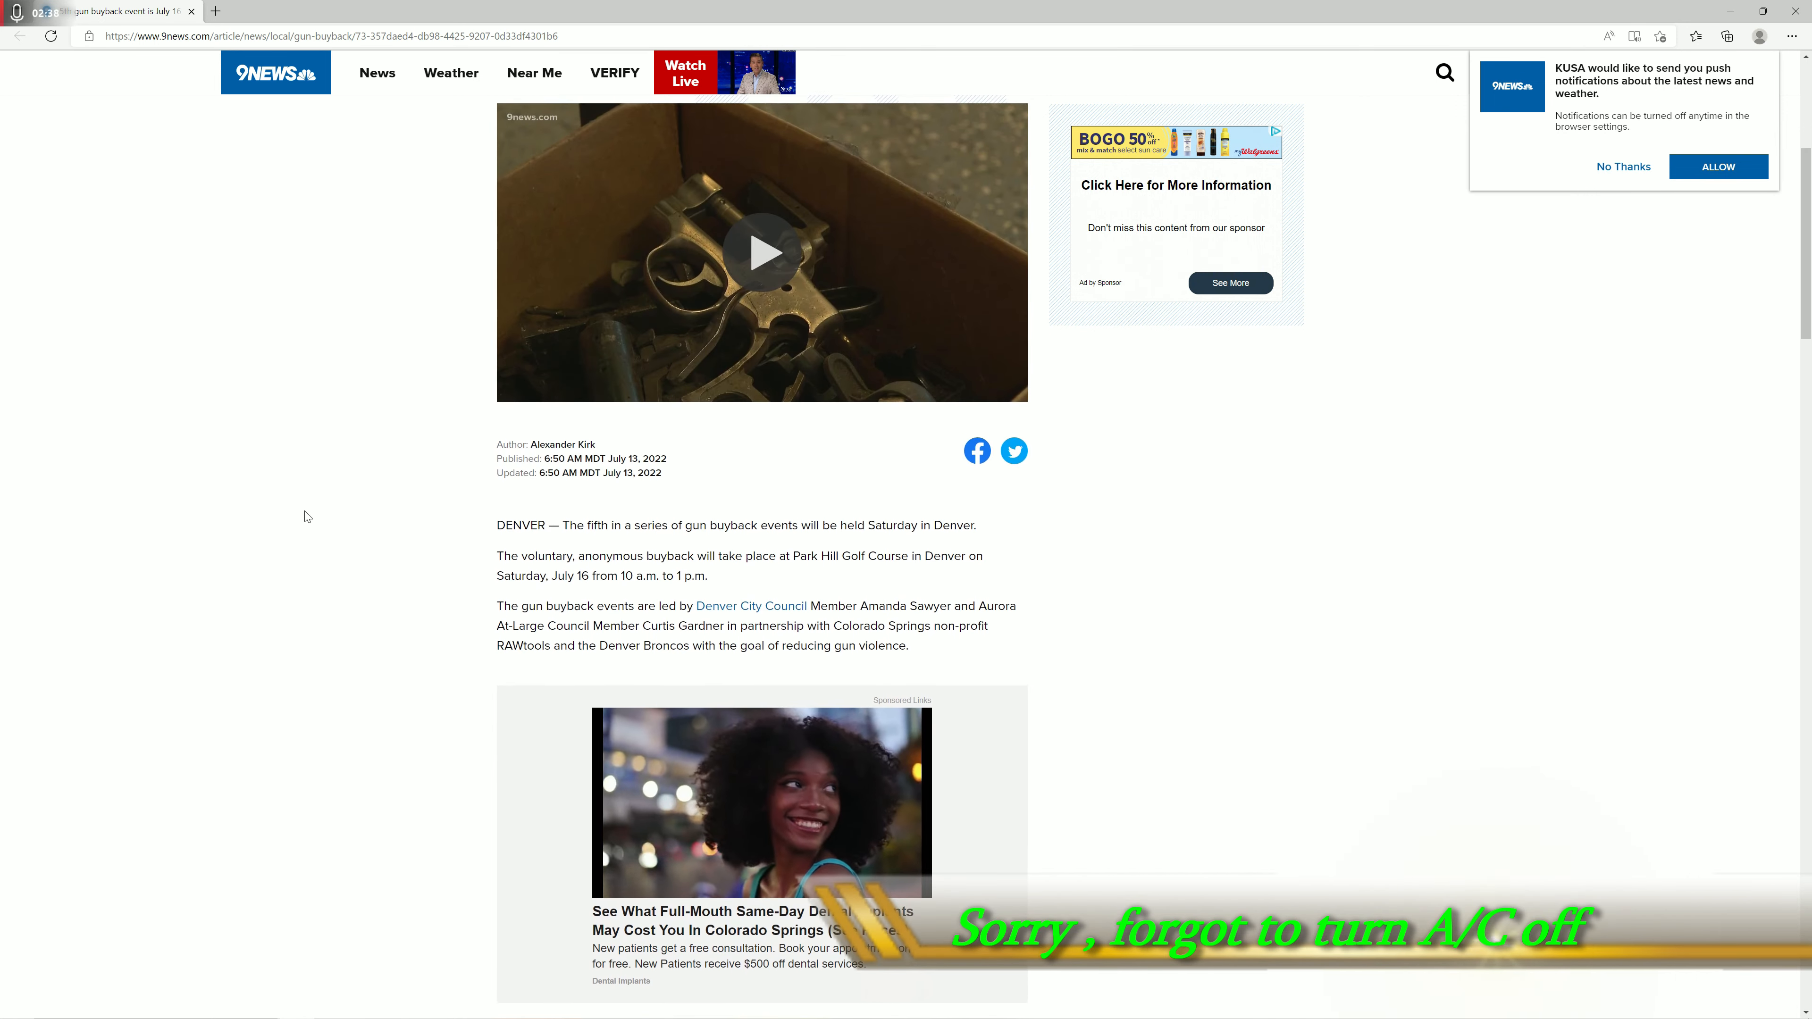
# - Scroll to Sawyer's and Gardner's quotes and the RELATED links, highlighting a line of text
pyautogui.scroll(-3)
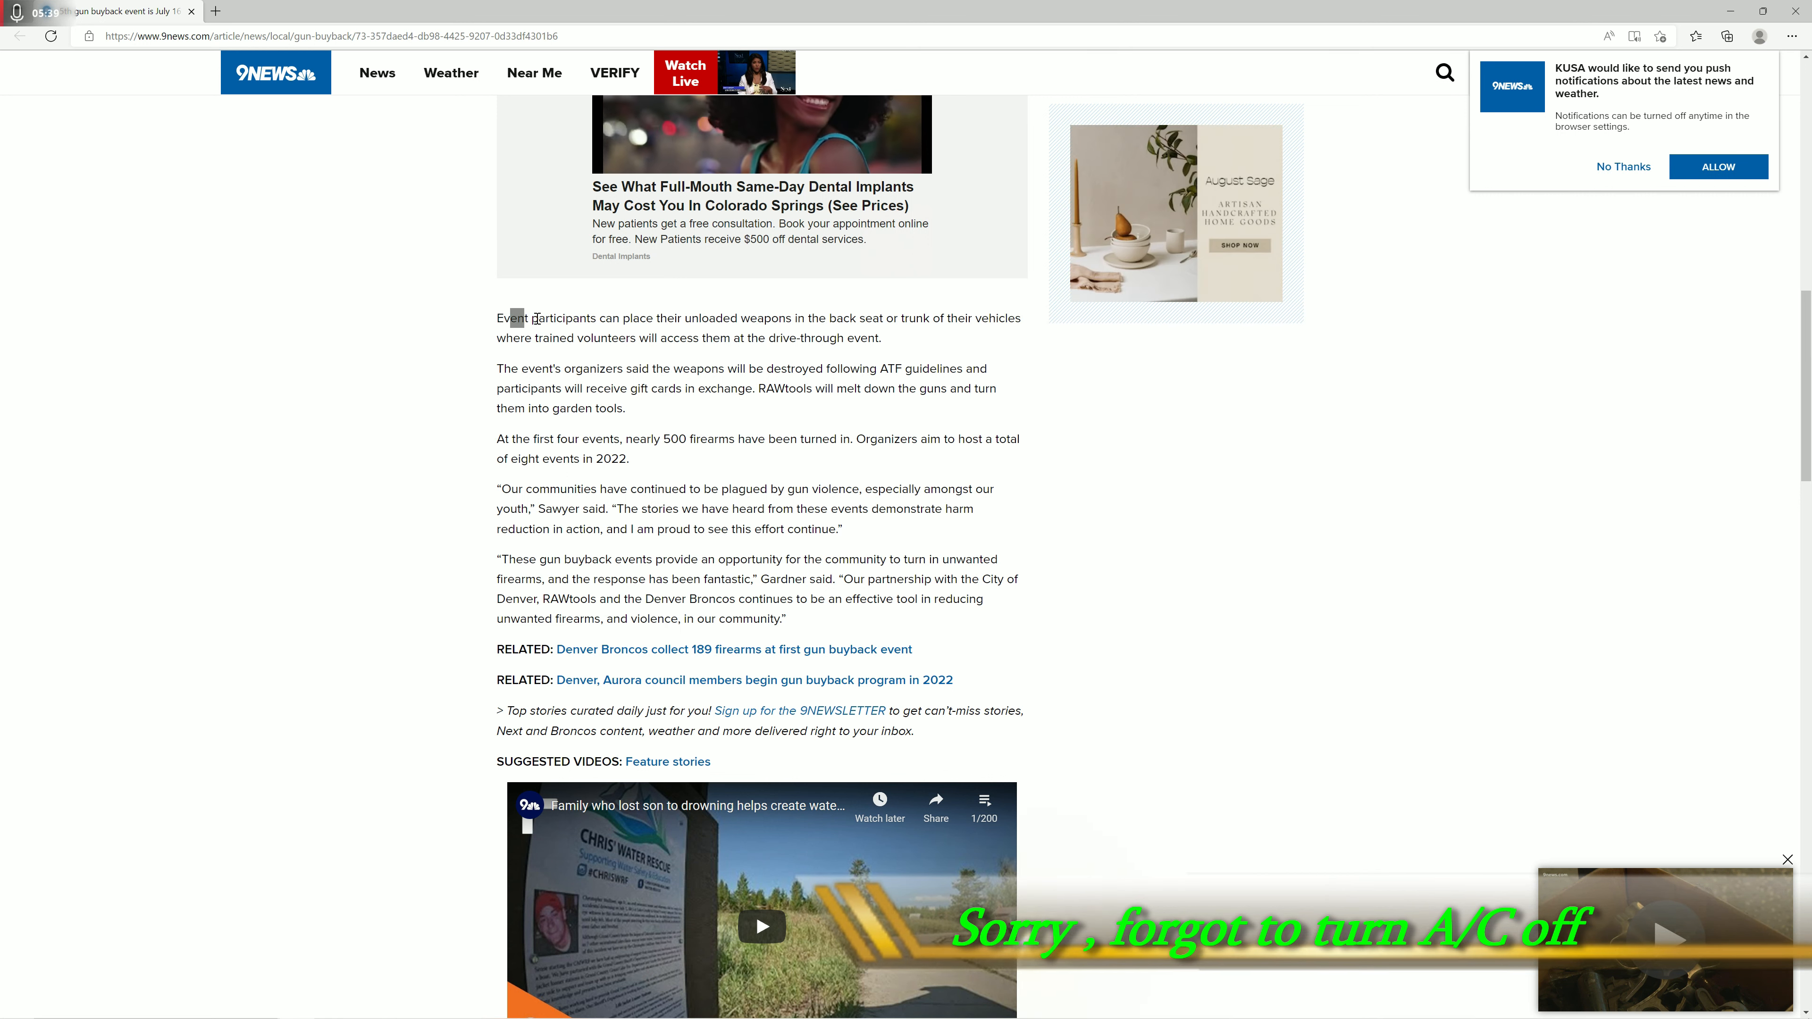
pyautogui.moveTo(498, 319); pyautogui.dragTo(880, 338)
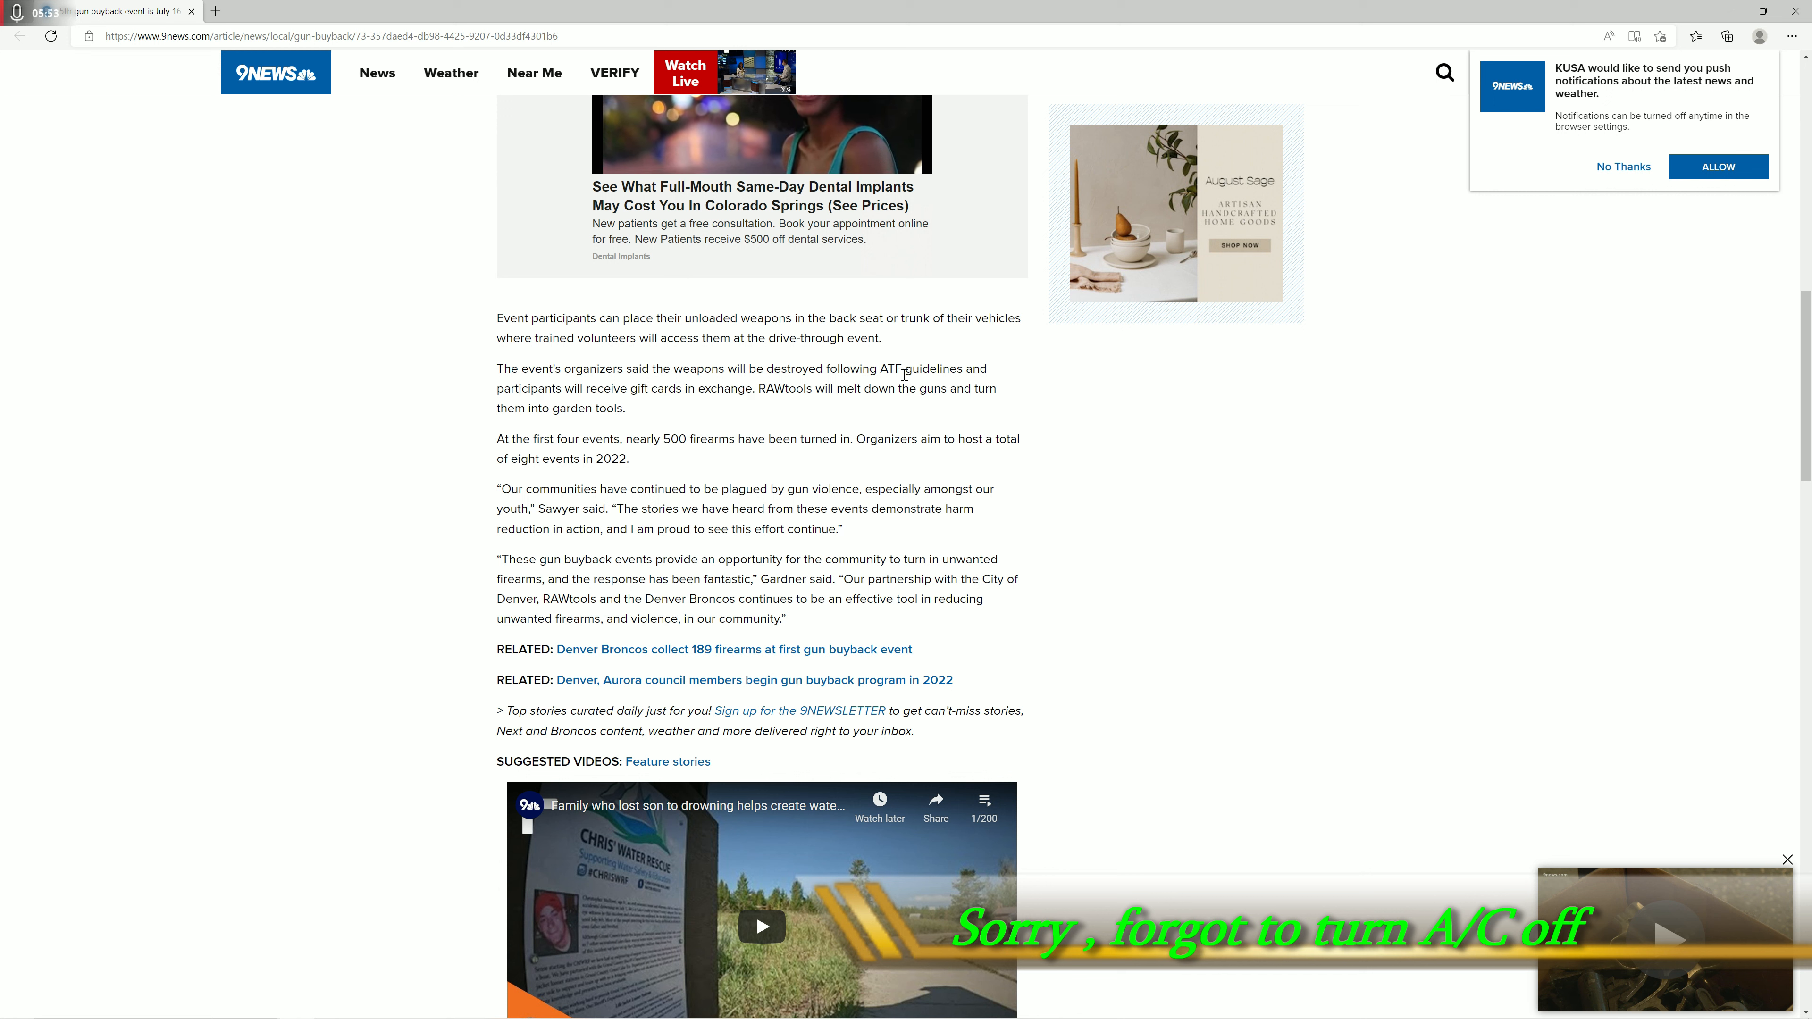
pyautogui.moveTo(738, 411)
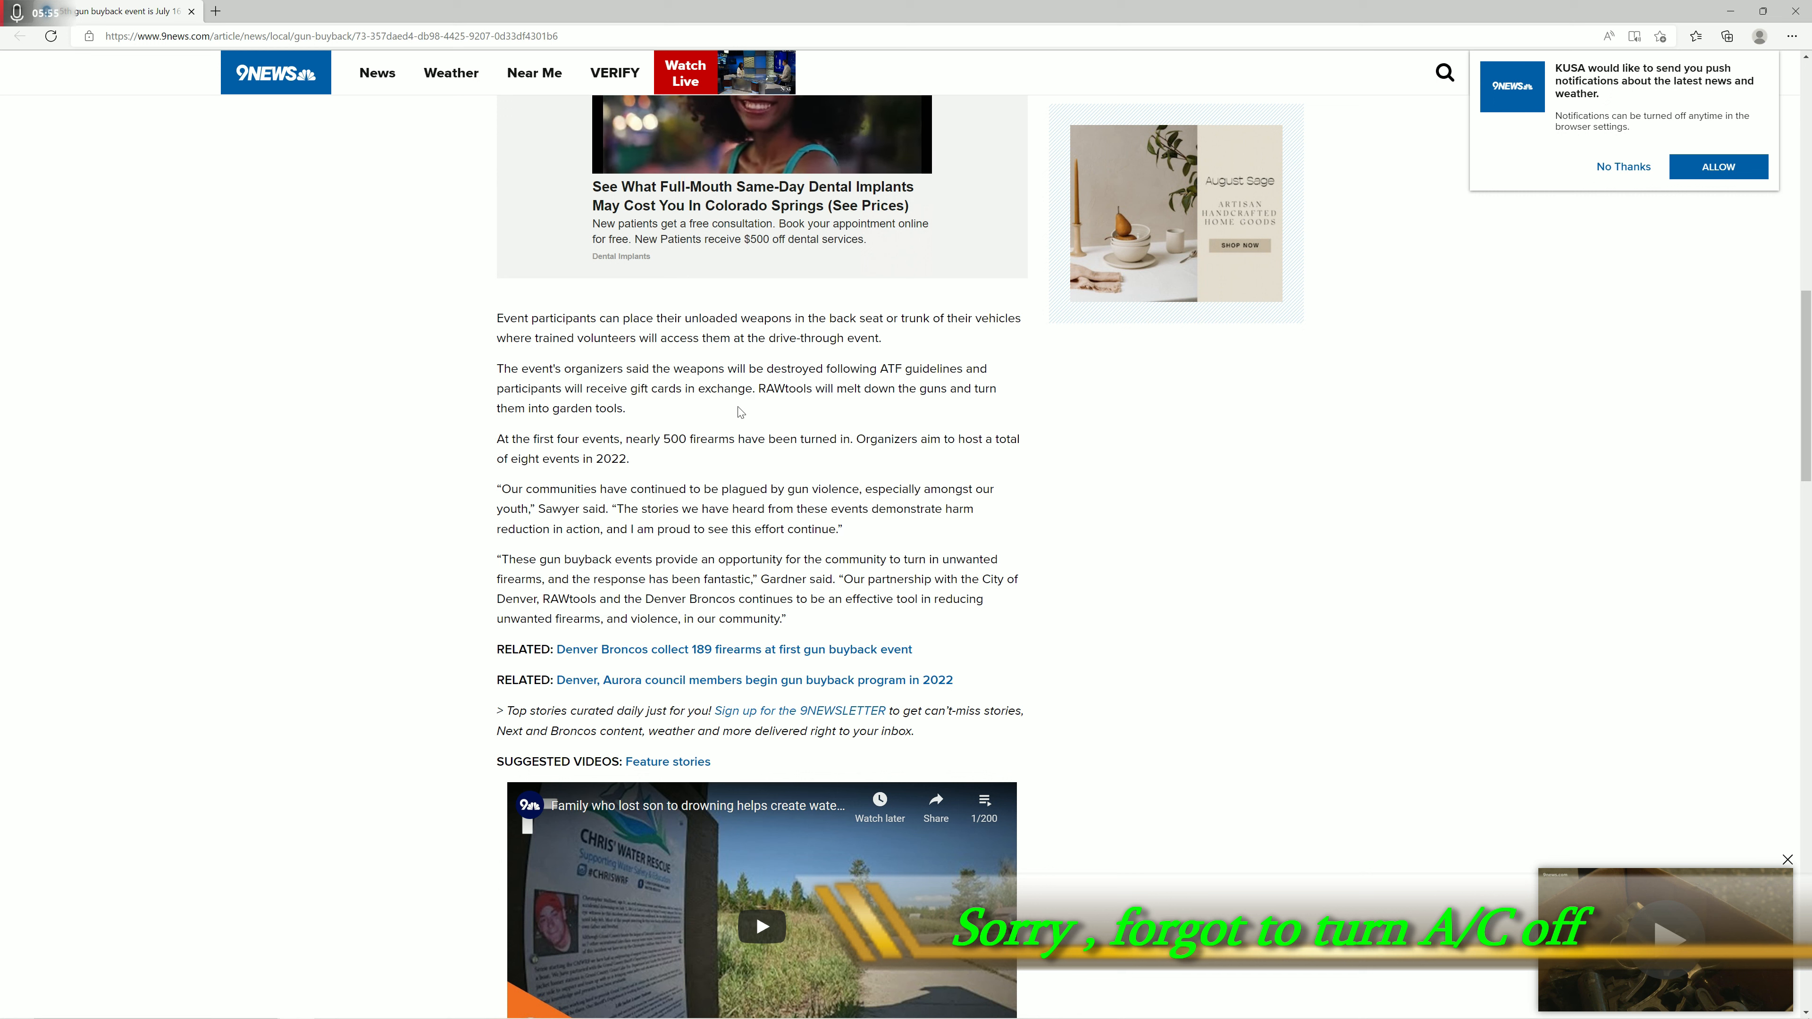